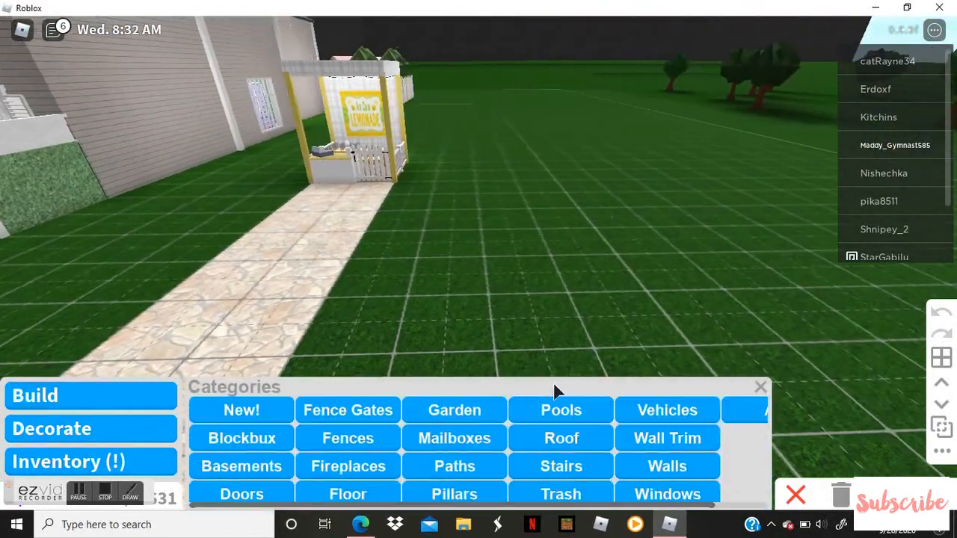
Place four Cool yellow wooden pillars on the grass beside the lemonade stand.
click(454, 493)
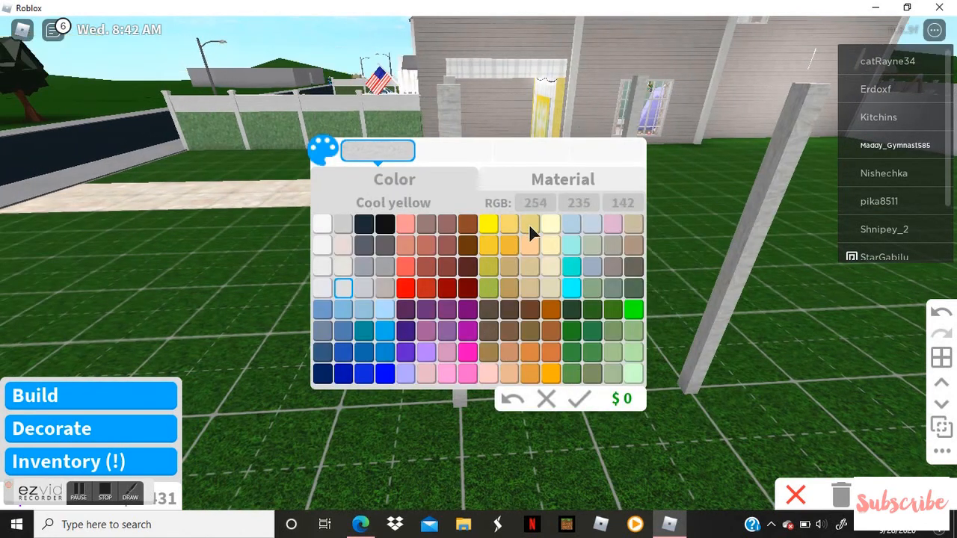
click(529, 224)
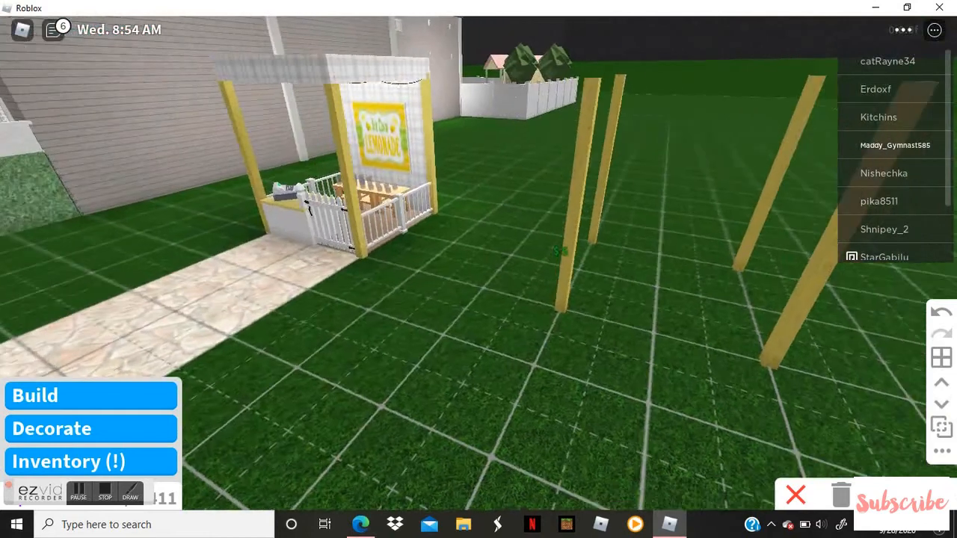
Lay a plank floor between the pillars, add a white picket gate and start the back wall.
click(34, 394)
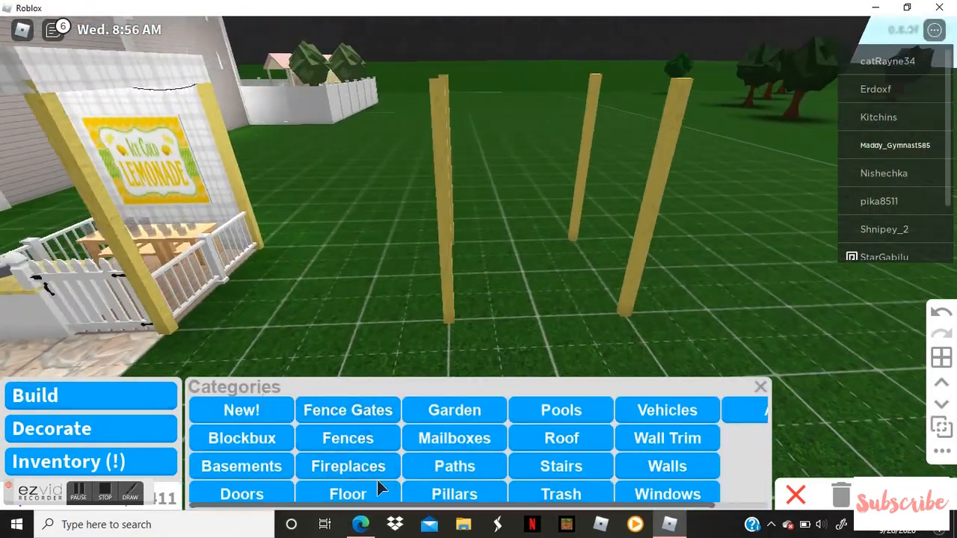
click(347, 493)
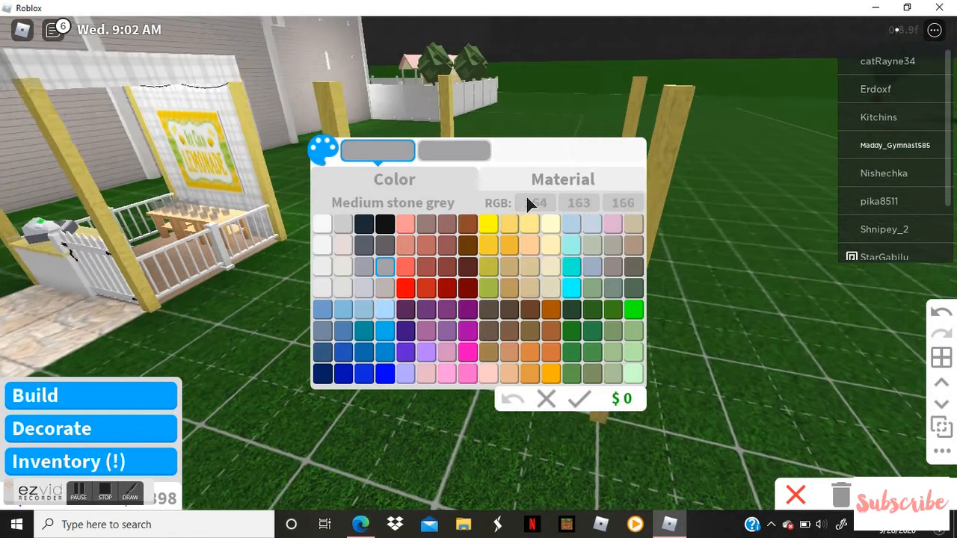
click(562, 179)
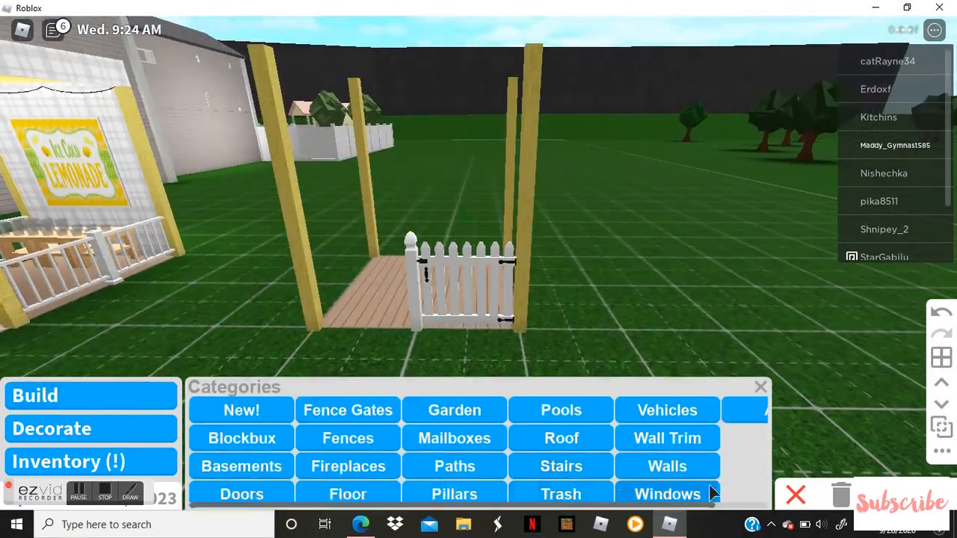
click(666, 467)
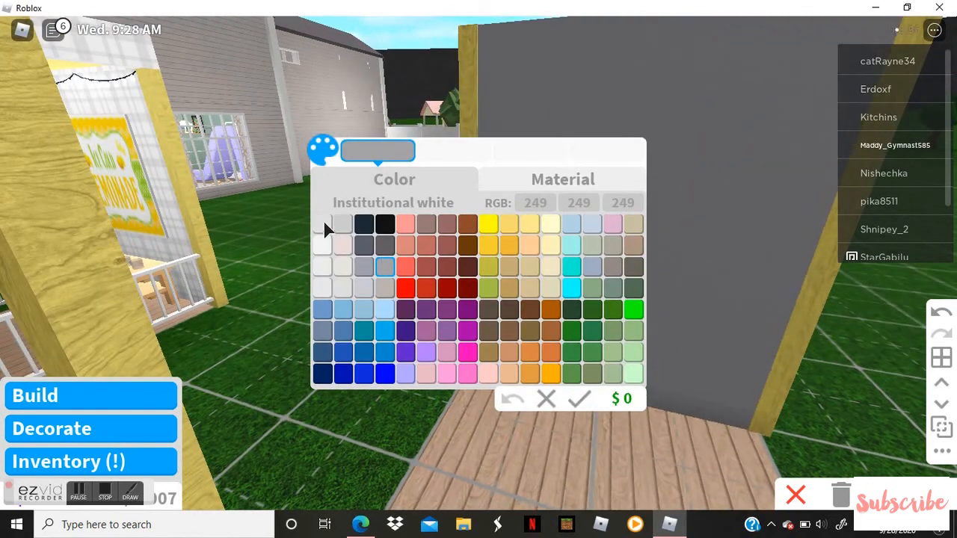
Finish the back wall in white Plaid material.
click(562, 179)
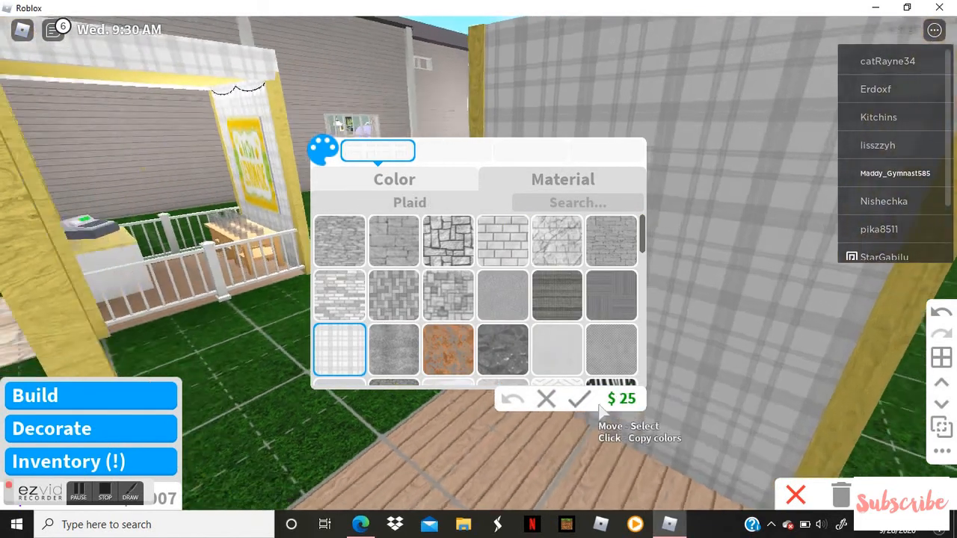
click(394, 179)
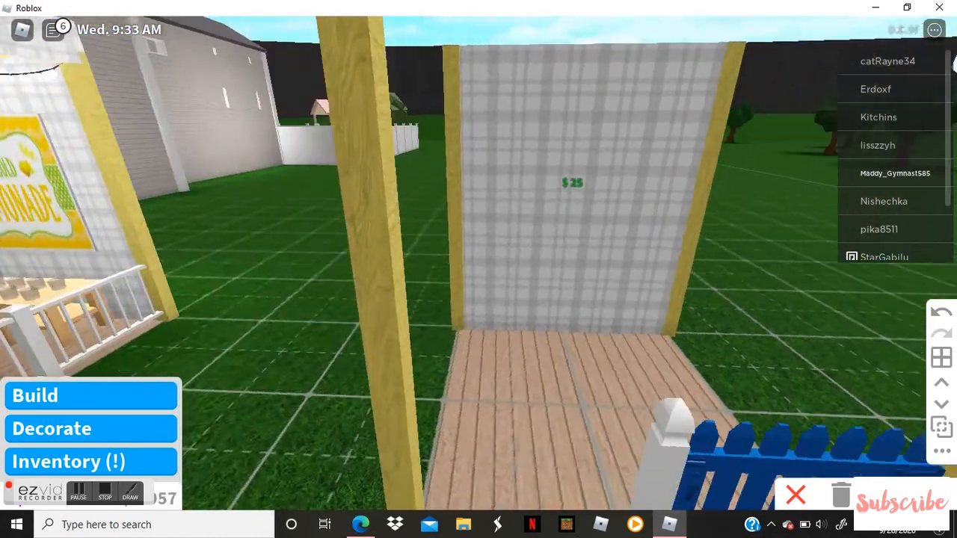
click(35, 394)
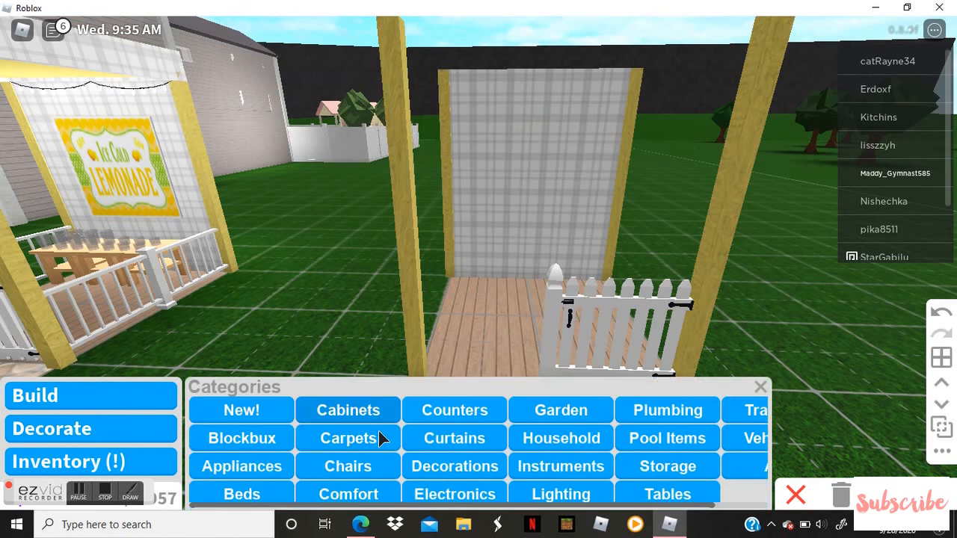
Place a Basic Counter in white with a yellow top beside the gate.
click(455, 409)
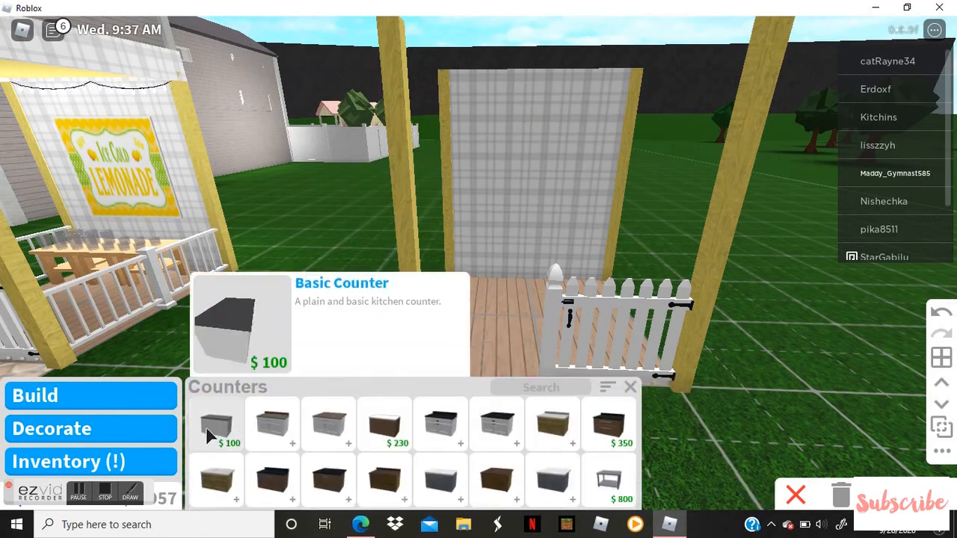
click(216, 424)
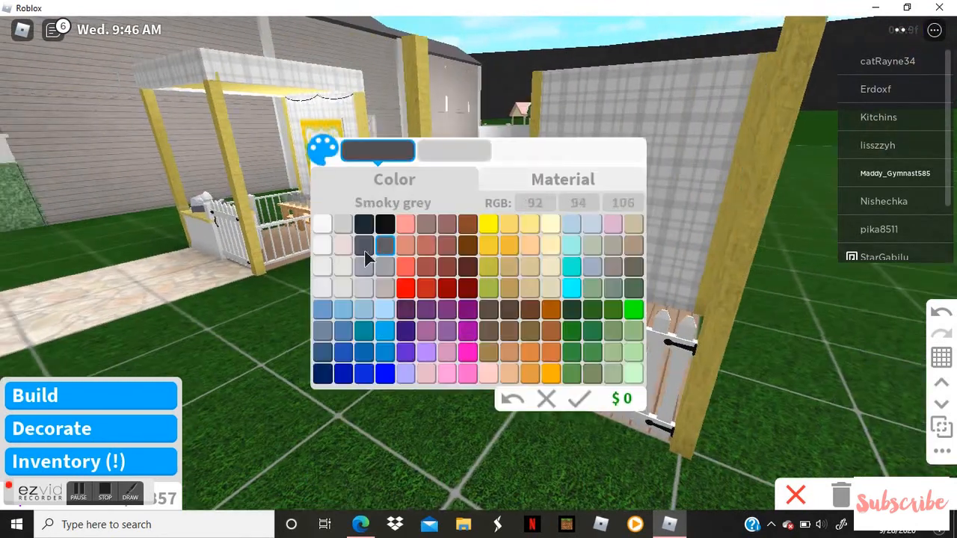
click(323, 224)
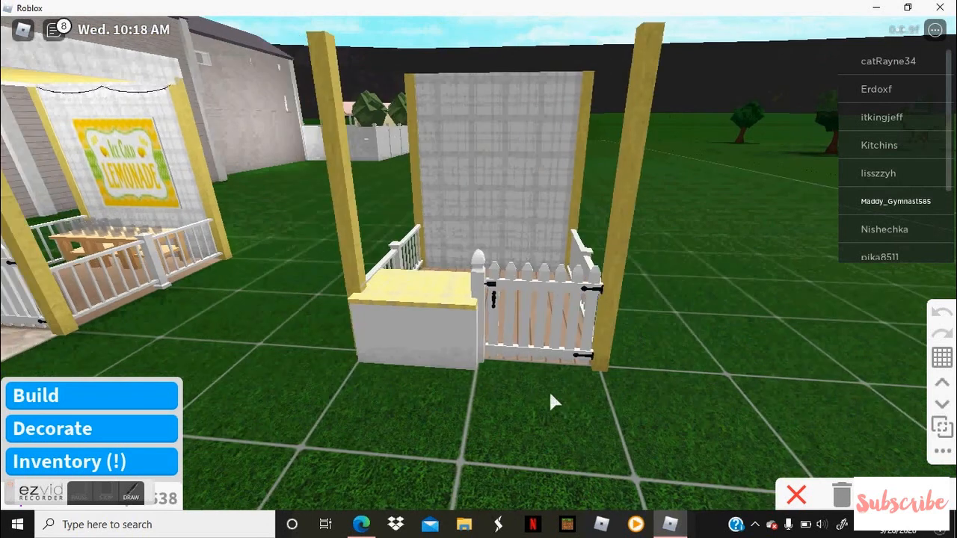
Cover the pillars with a Flat Roof coloured yellow and white.
click(52, 427)
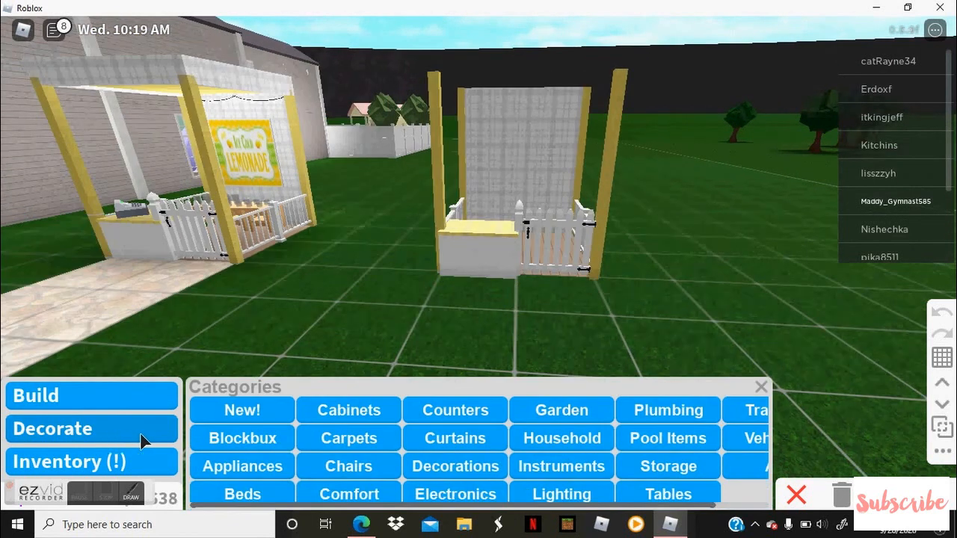
click(36, 395)
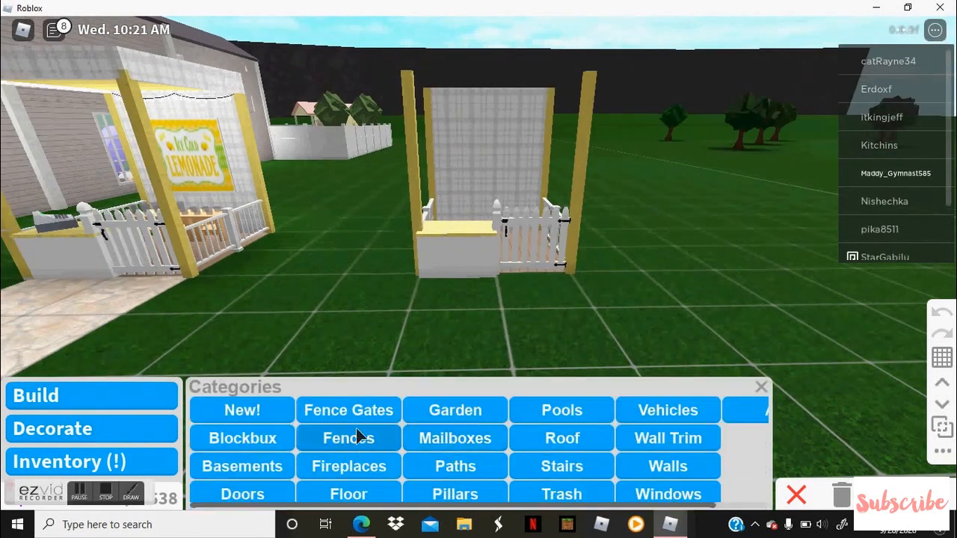
click(562, 438)
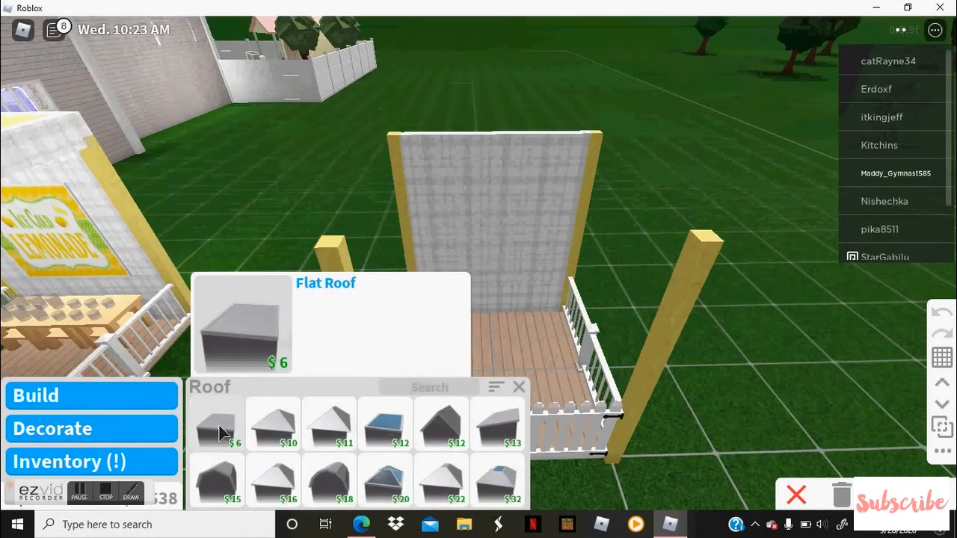
click(217, 422)
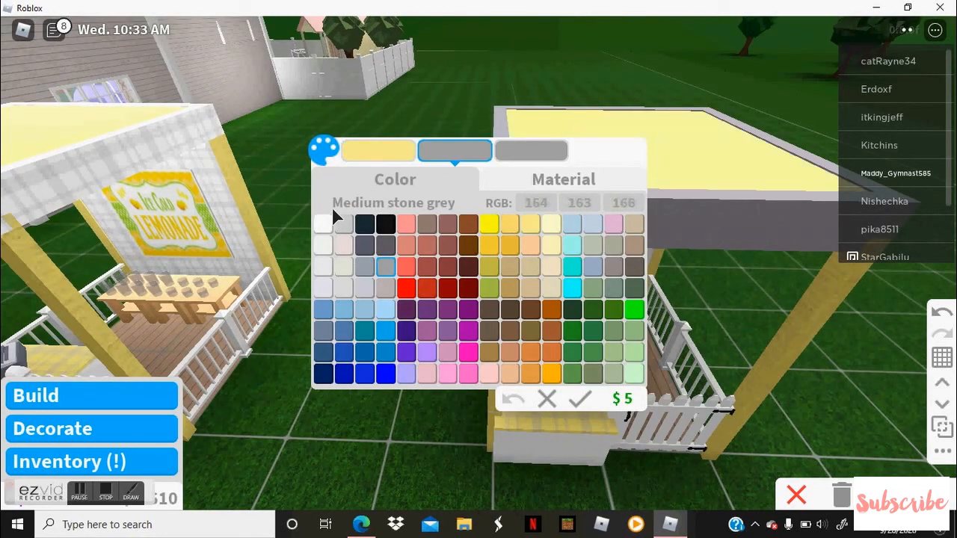
click(562, 179)
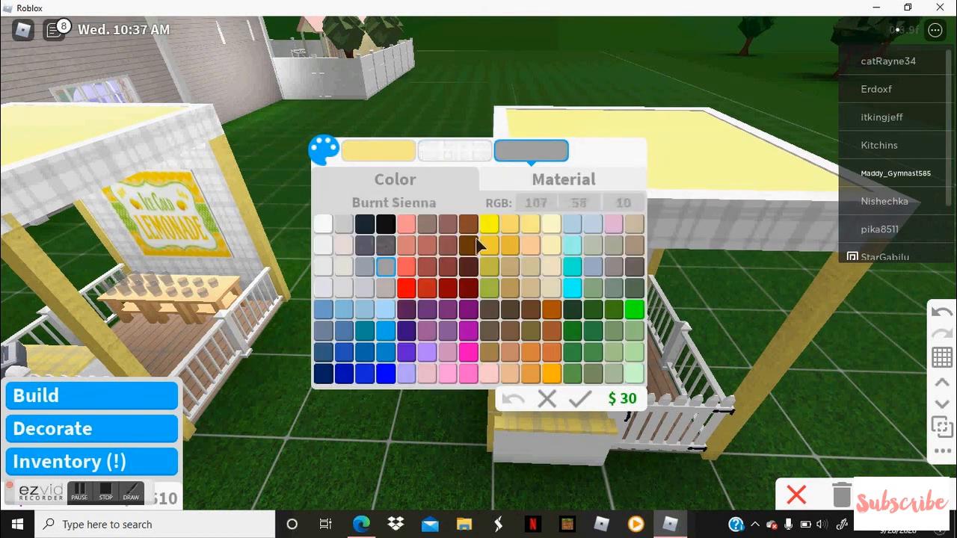
click(530, 223)
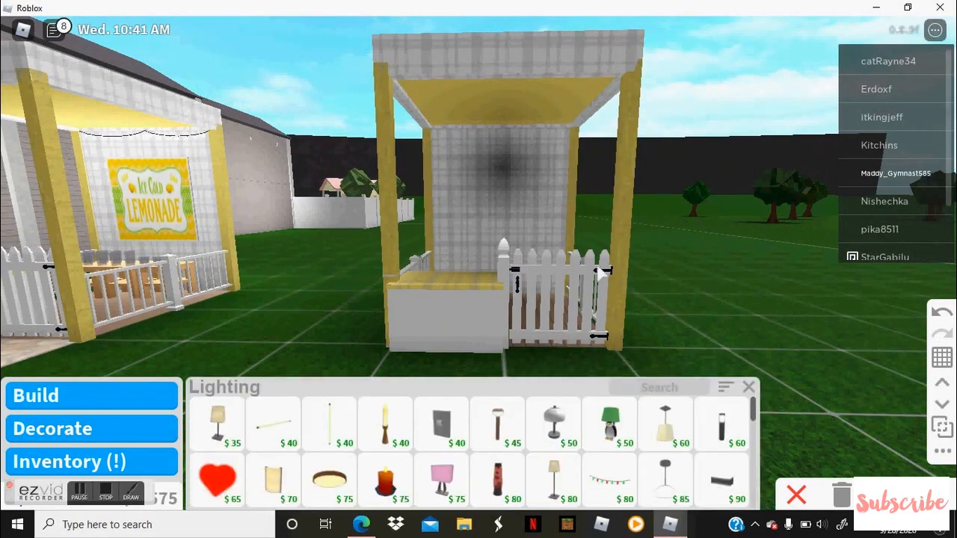
Hang recoloured string lights along the top of the white plaid back wall.
click(610, 481)
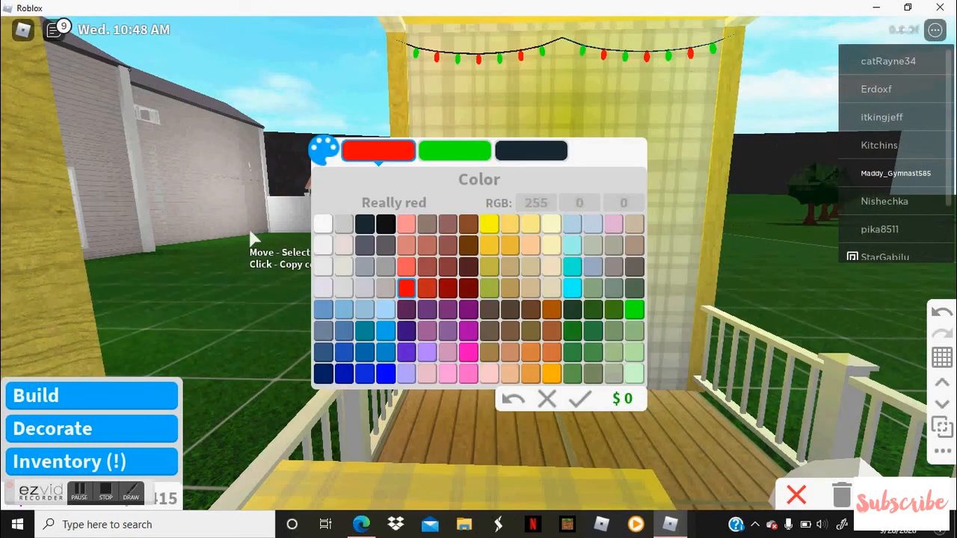
click(344, 222)
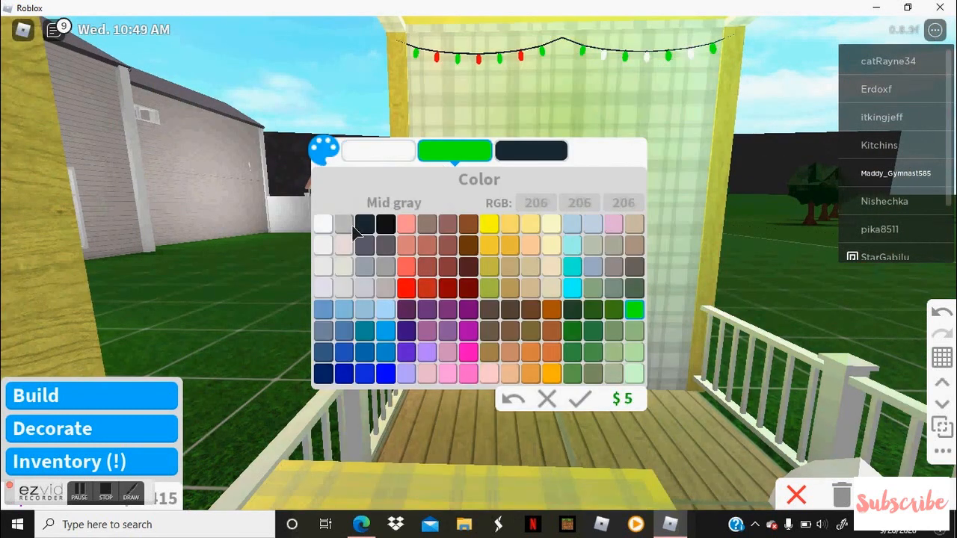
click(580, 398)
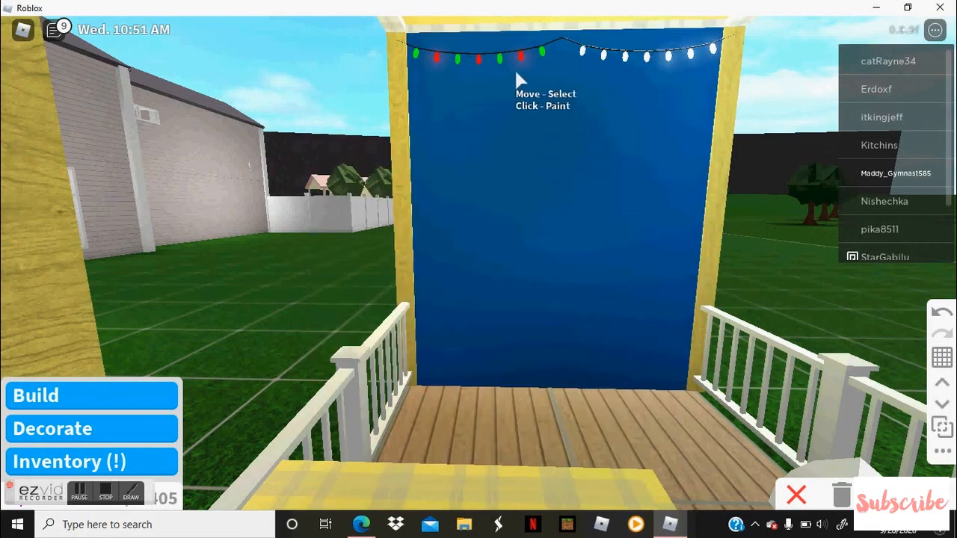
click(545, 224)
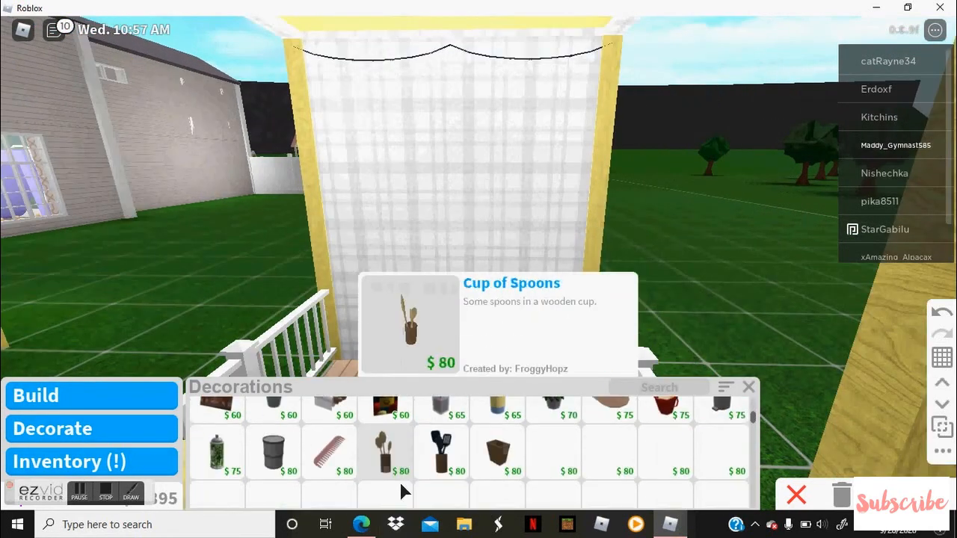
Add a cash register and wall picture, then a wooden table with stools inside the stand.
scroll(down, 3)
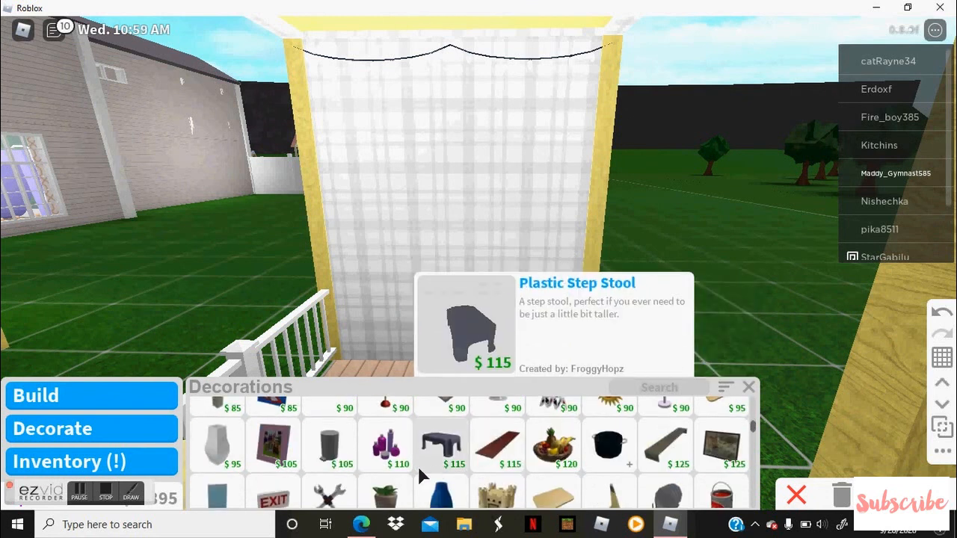
scroll(down, 3)
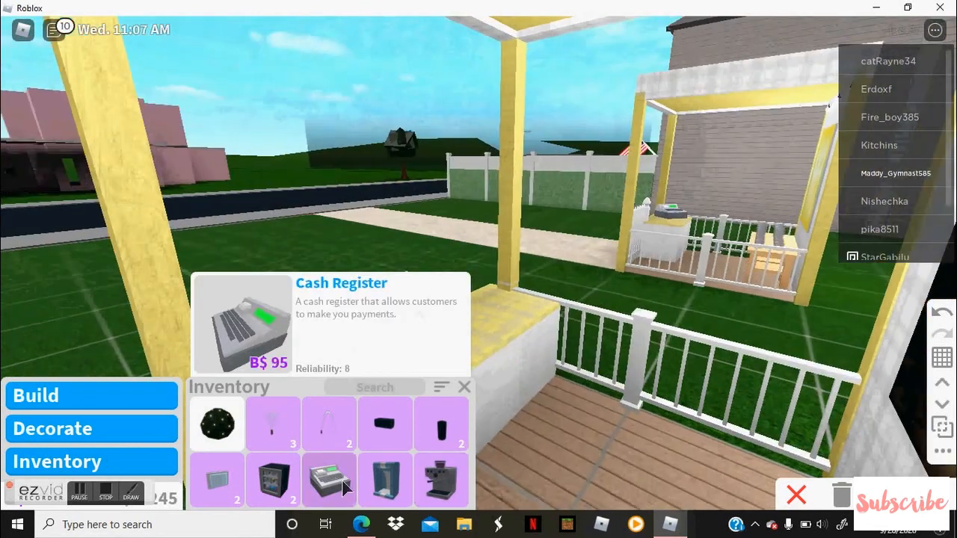
click(329, 480)
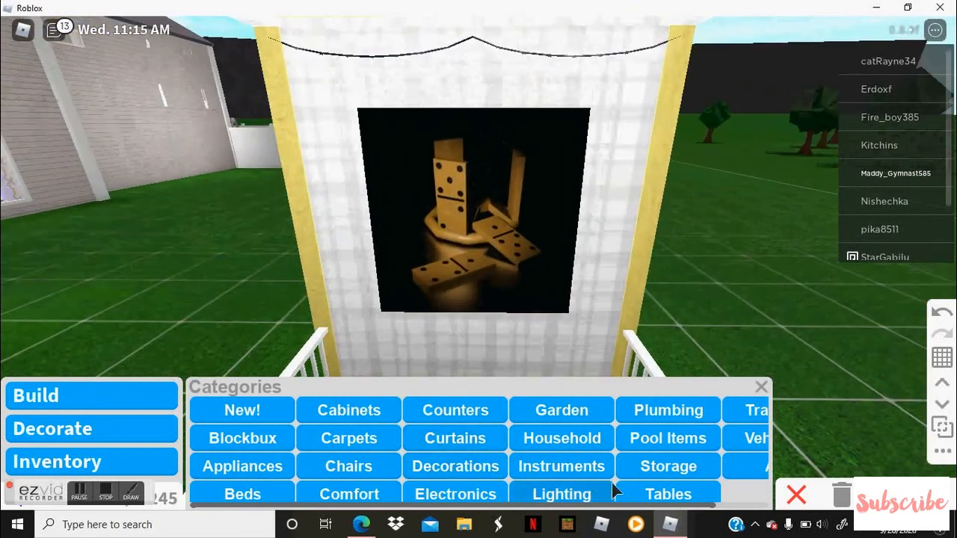
click(667, 494)
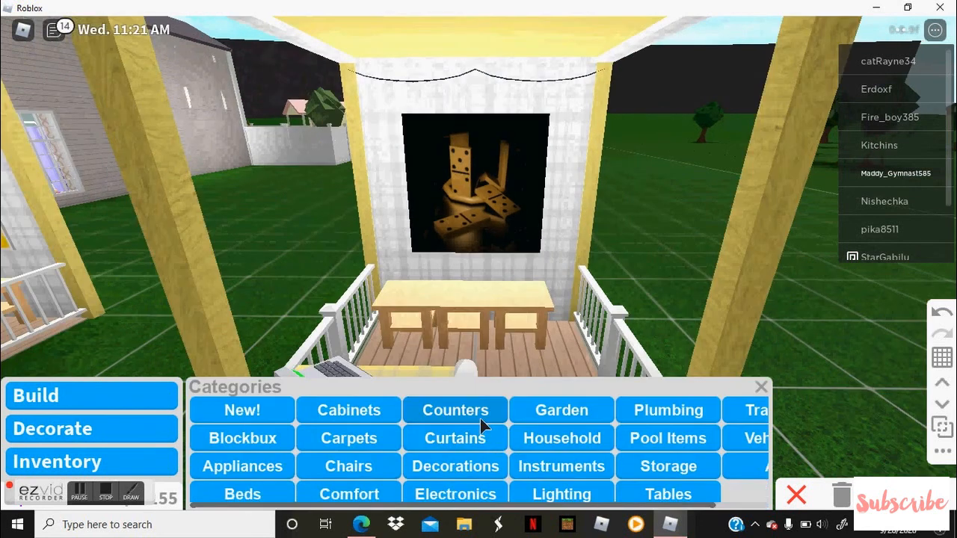
Set several drinking glasses from Tableware along the table under the painting.
click(454, 466)
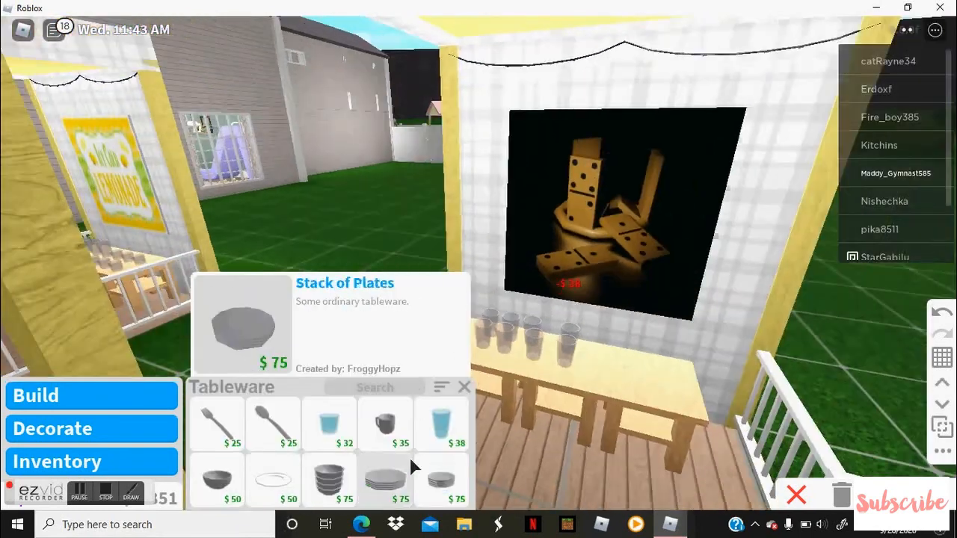
click(441, 422)
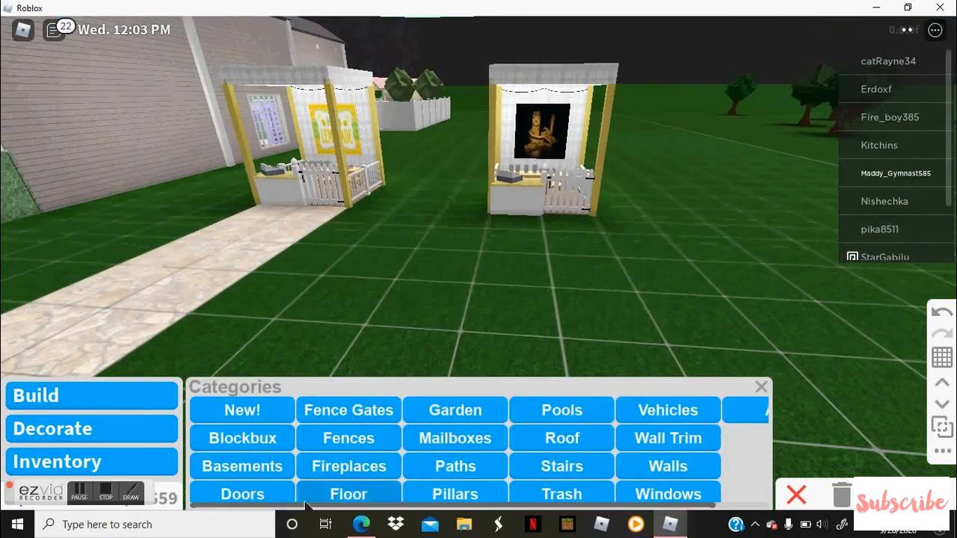
Lay an Institutional white path leading up to the stand.
click(347, 493)
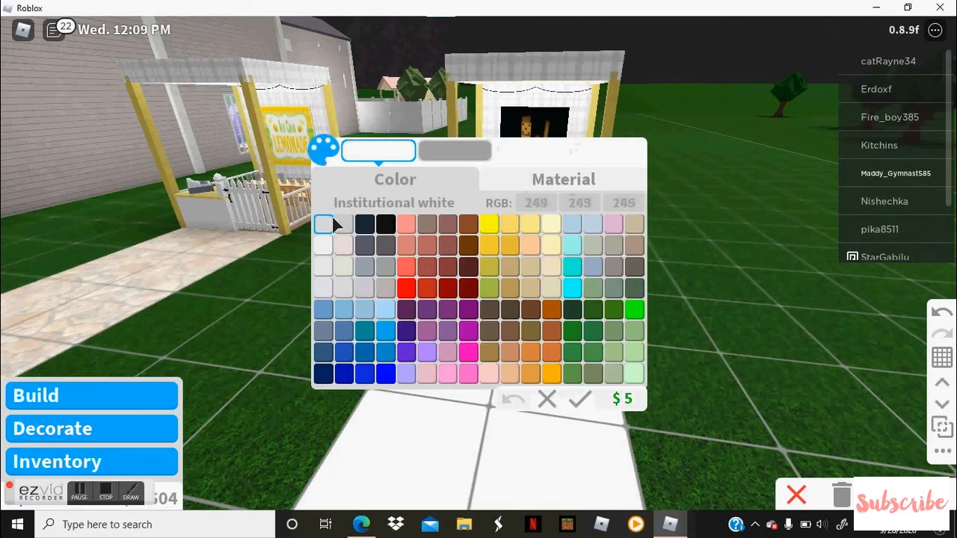
click(562, 179)
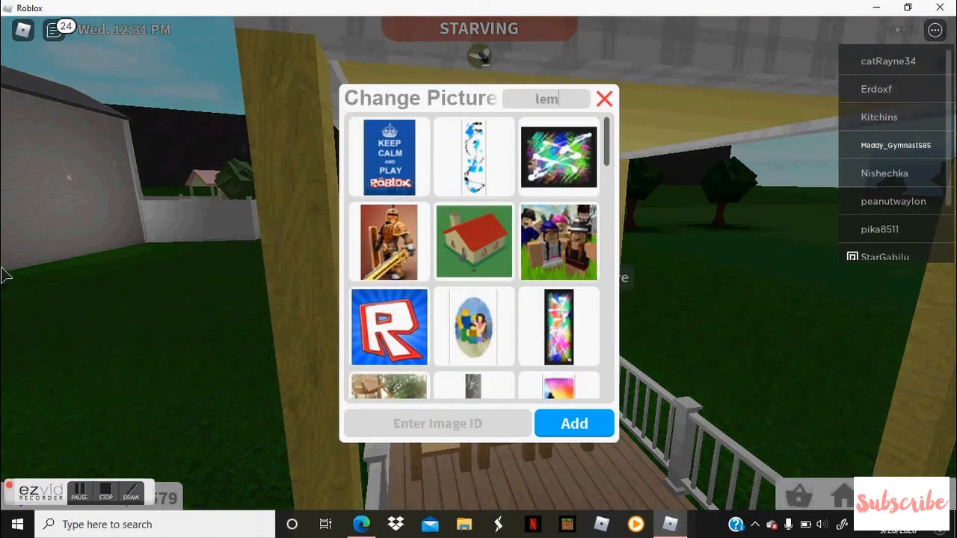
Search 'lemonade' and put the Ice Cold Lemonade picture on the stand's sign.
text(onade...)
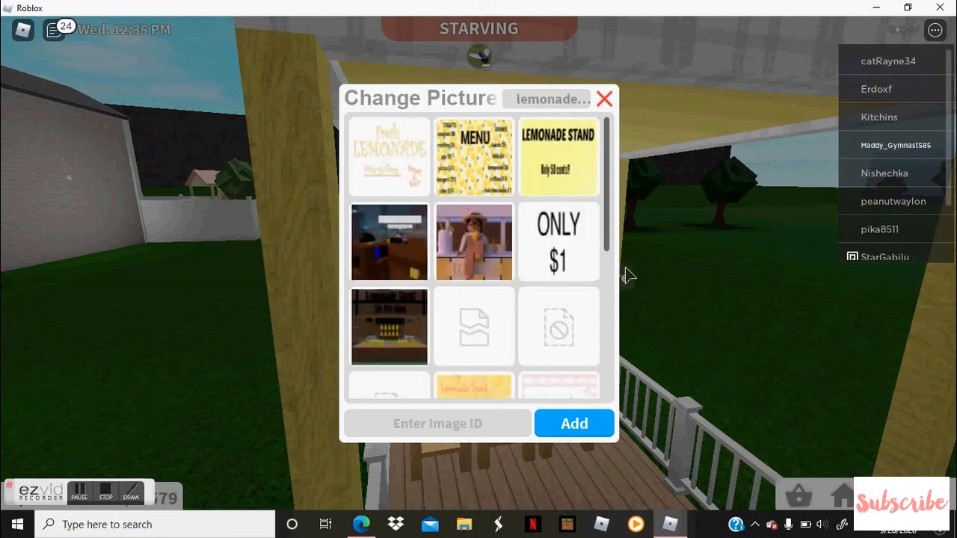
scroll(down, 3)
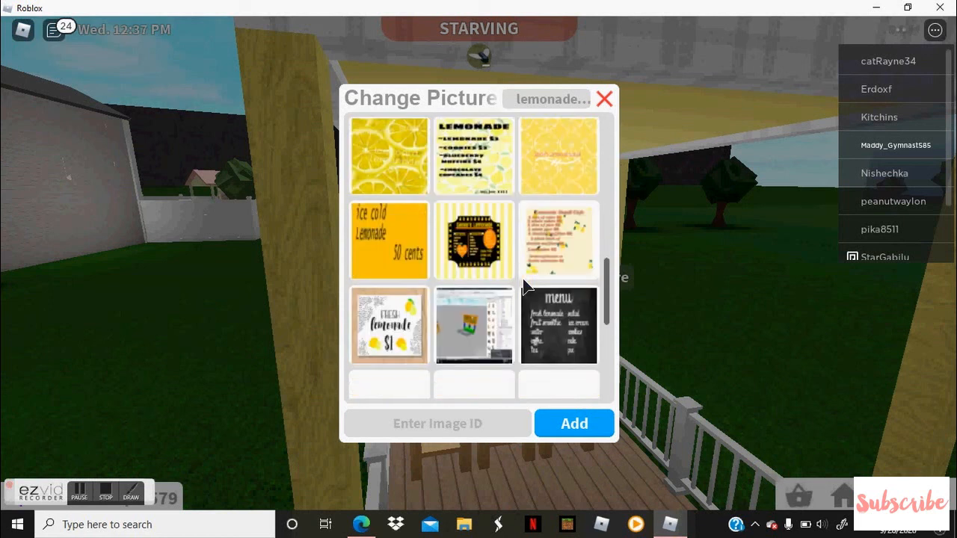
scroll(down, 3)
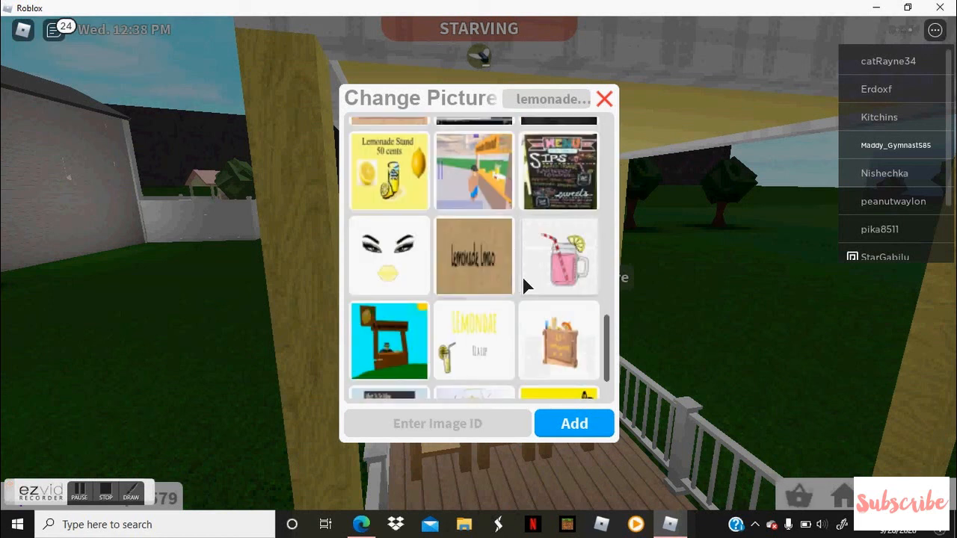
scroll(down, 3)
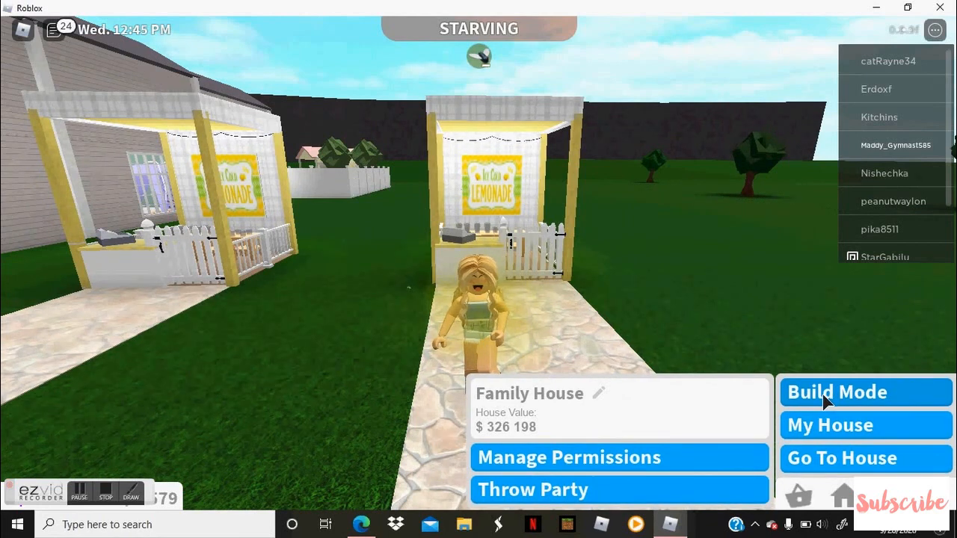
Return to Build Mode and browse the Decorations catalog for the stand's final items.
click(837, 391)
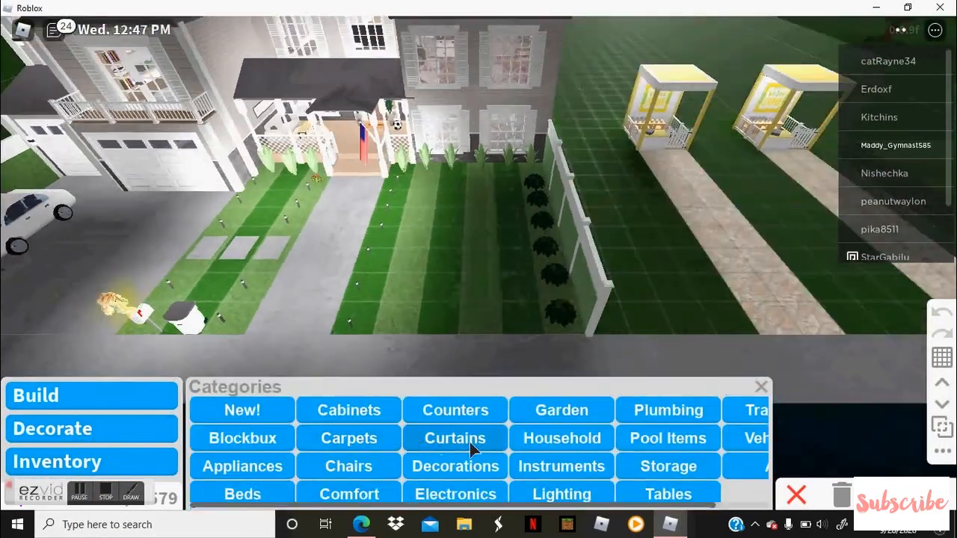
click(454, 467)
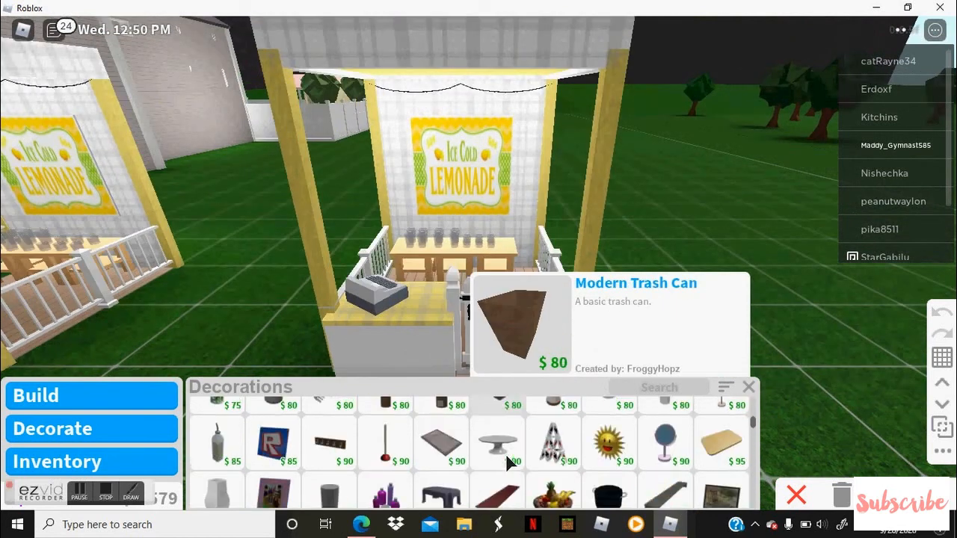
scroll(down, 3)
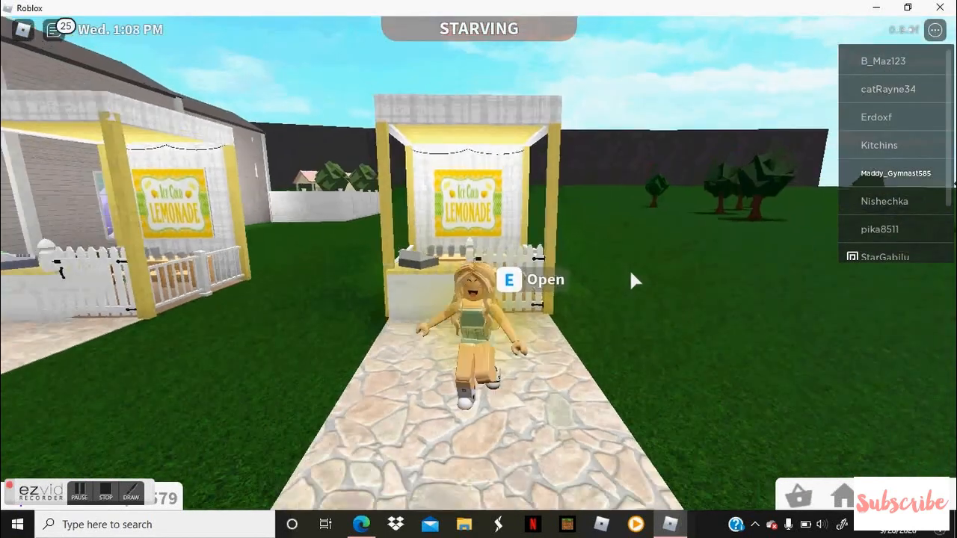
Stand up, then buy the B$ 25 Boost Mood so the character goes from starving to great.
key(e)
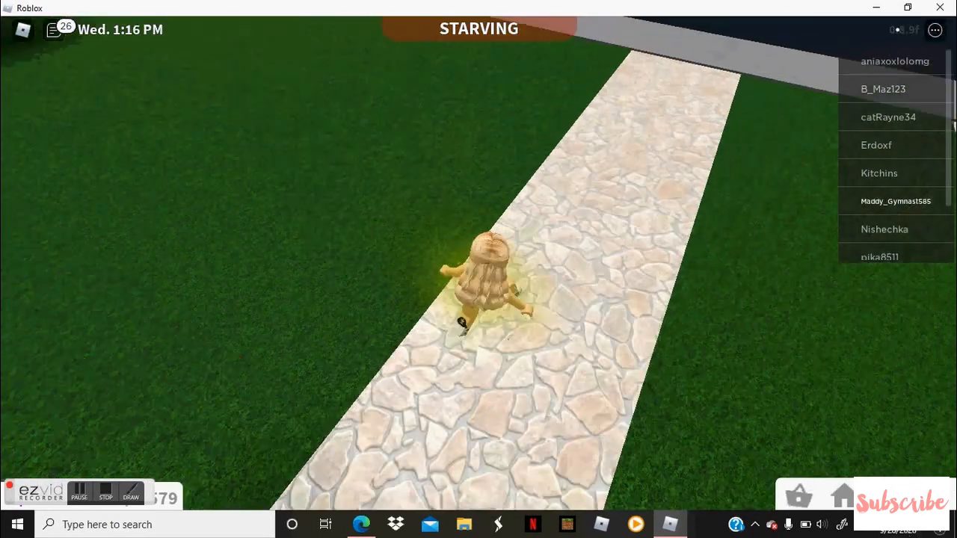
click(634, 489)
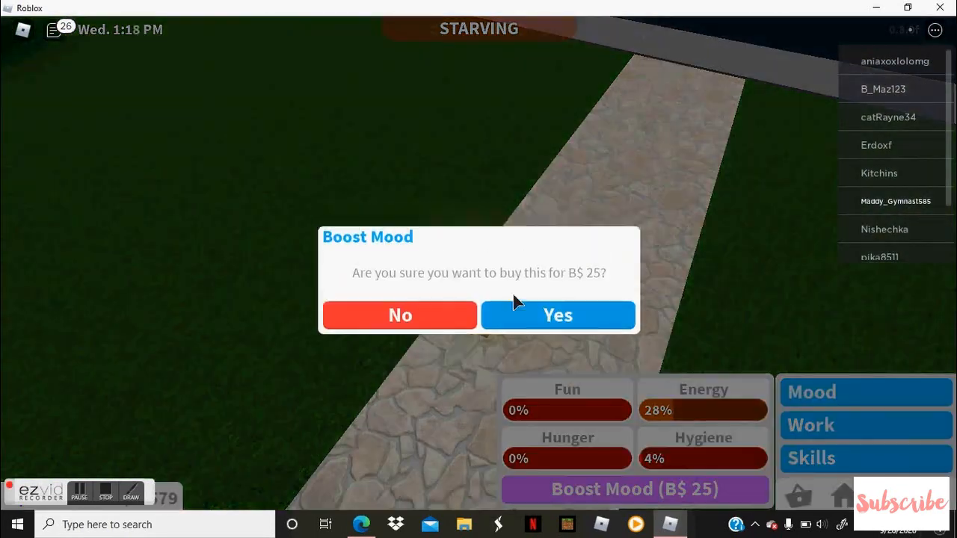
click(558, 314)
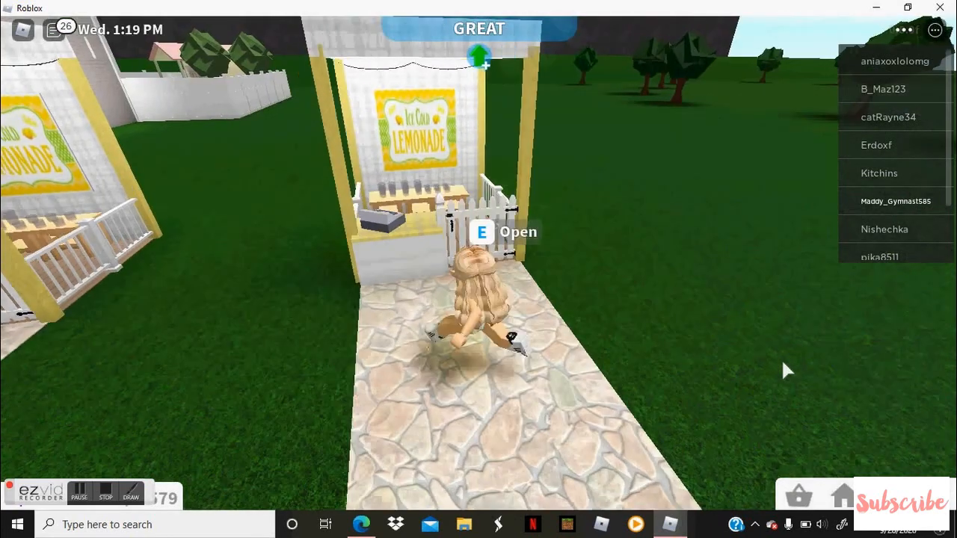